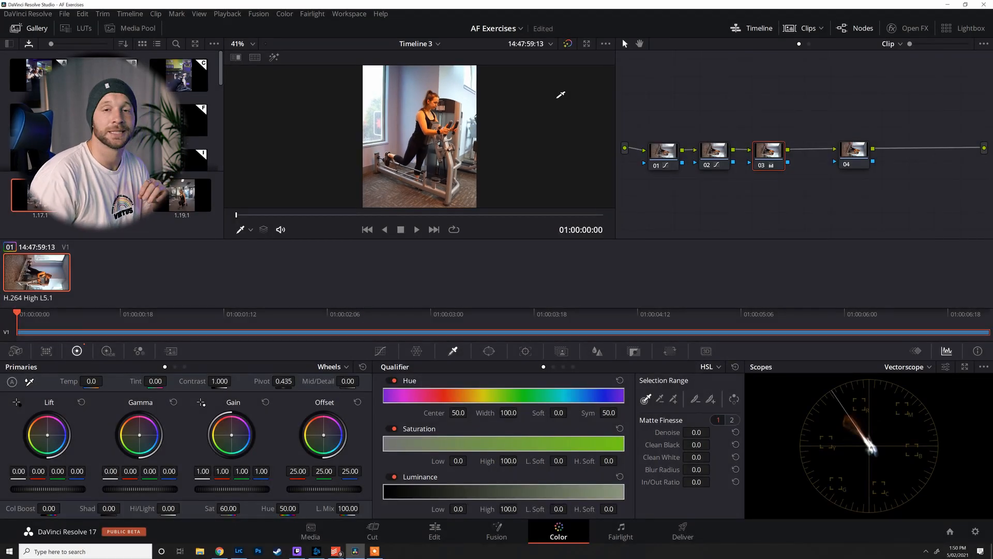
{"action": "mouse_move", "coordinate": [486, 135]}
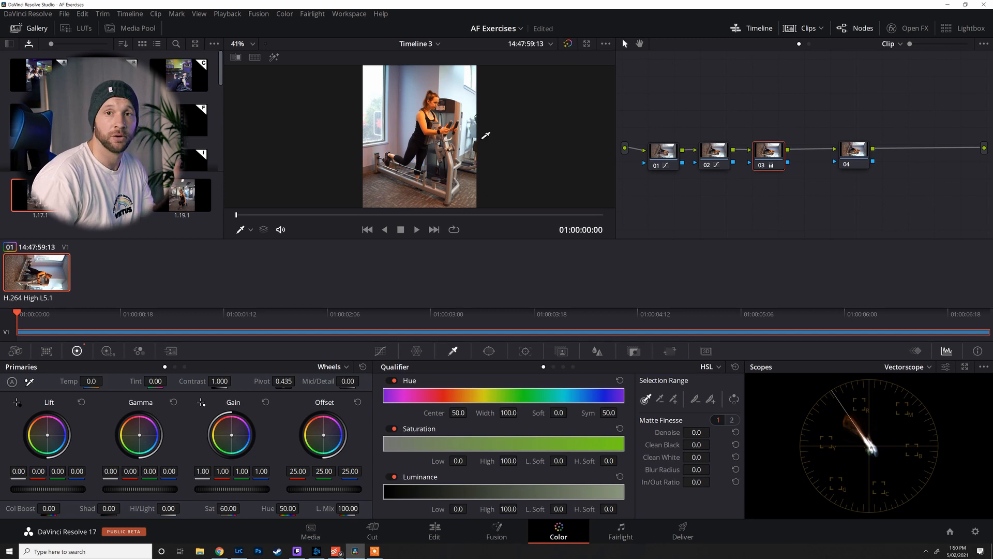
{"action": "mouse_move", "coordinate": [716, 267]}
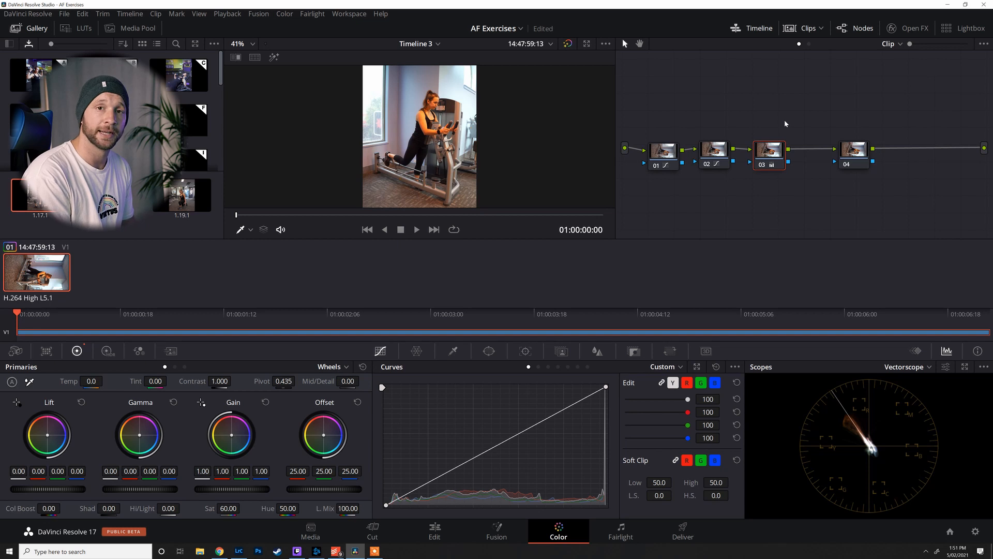
Step: Select node 03 in the graph to start the parallel branch
{"action": "left_click", "coordinate": [661, 150]}
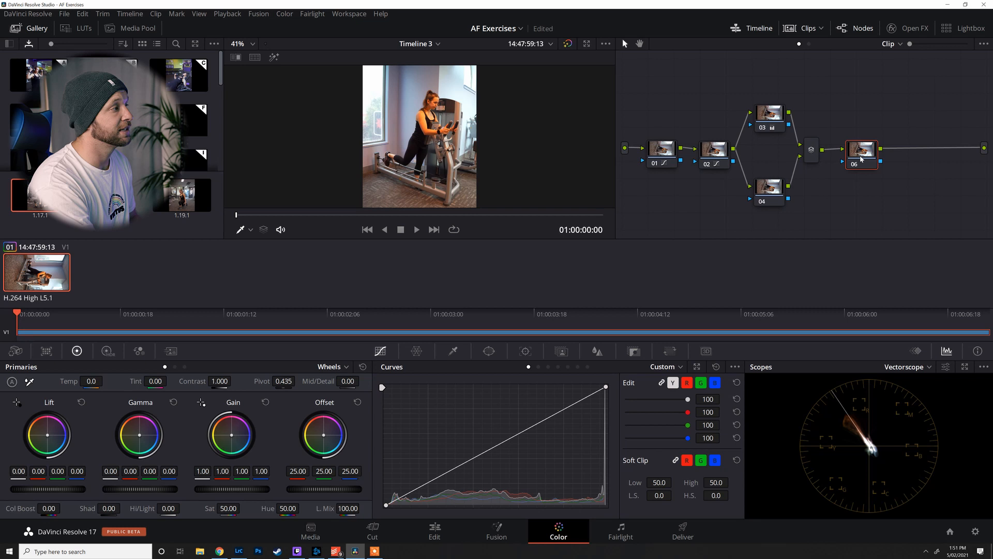
{"action": "mouse_move", "coordinate": [797, 217]}
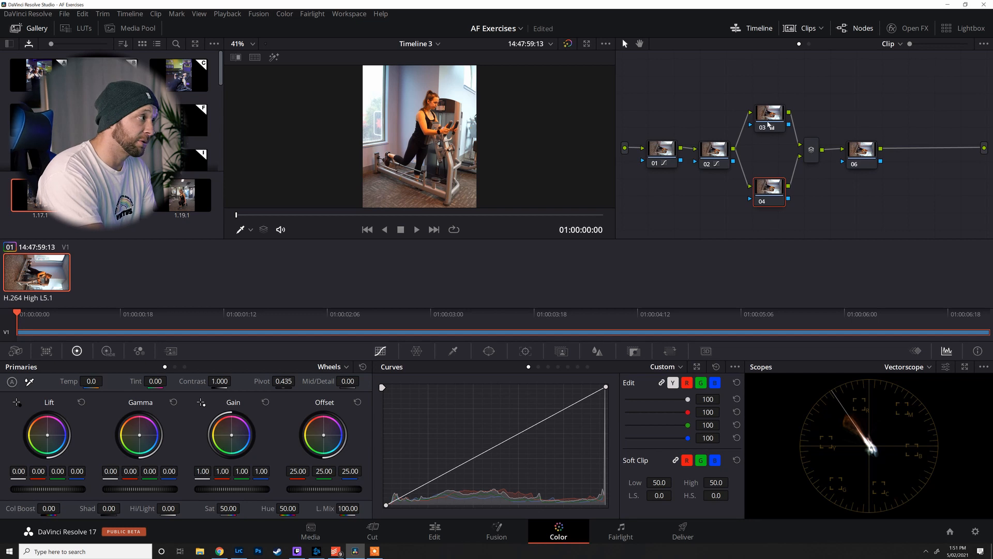
{"action": "left_click", "coordinate": [769, 117]}
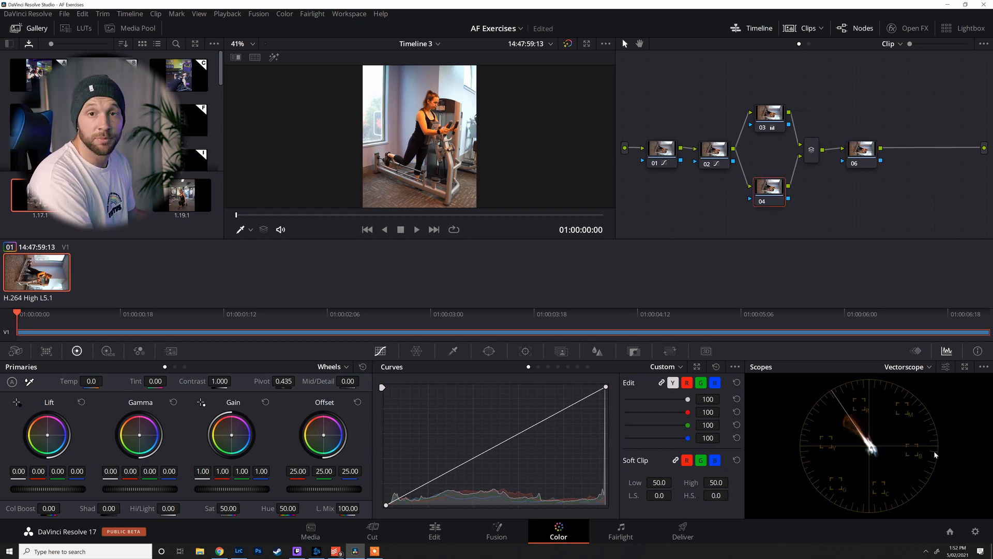
{"action": "mouse_move", "coordinate": [892, 456]}
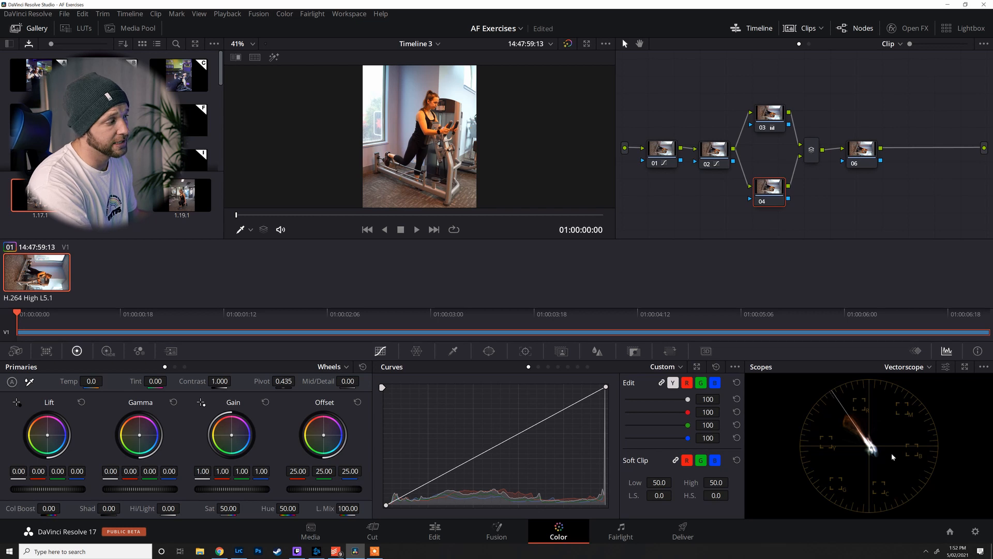
{"action": "mouse_move", "coordinate": [947, 418]}
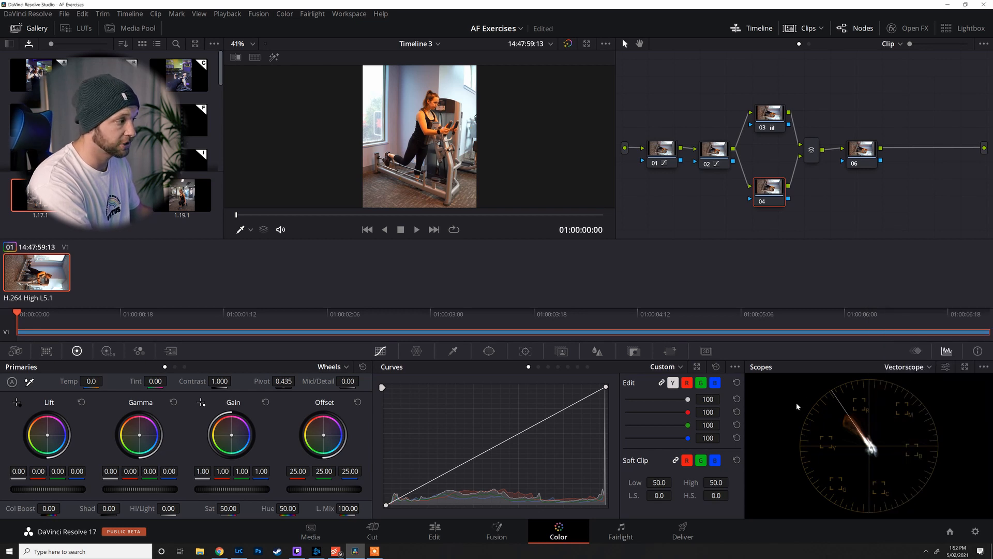
{"action": "mouse_move", "coordinate": [887, 435]}
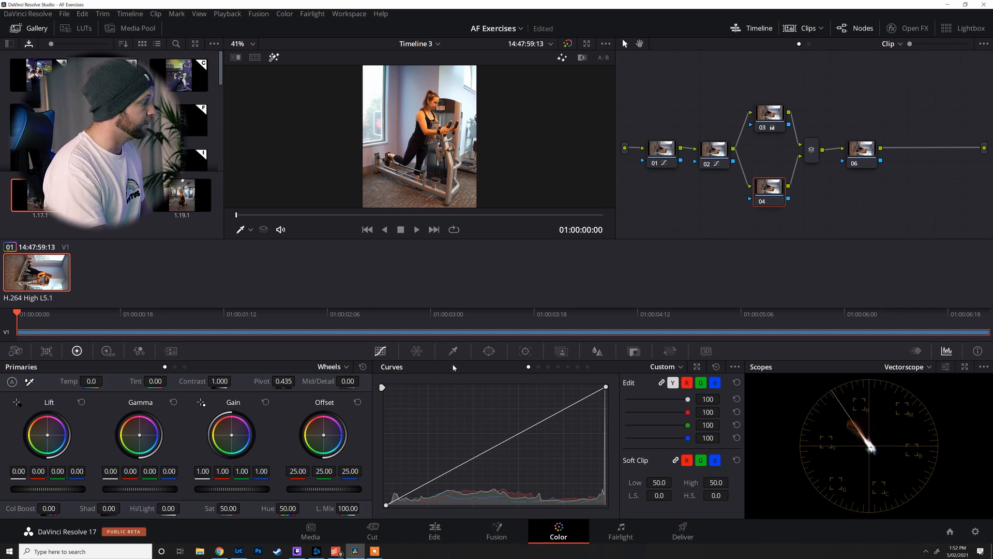
{"action": "mouse_move", "coordinate": [453, 351]}
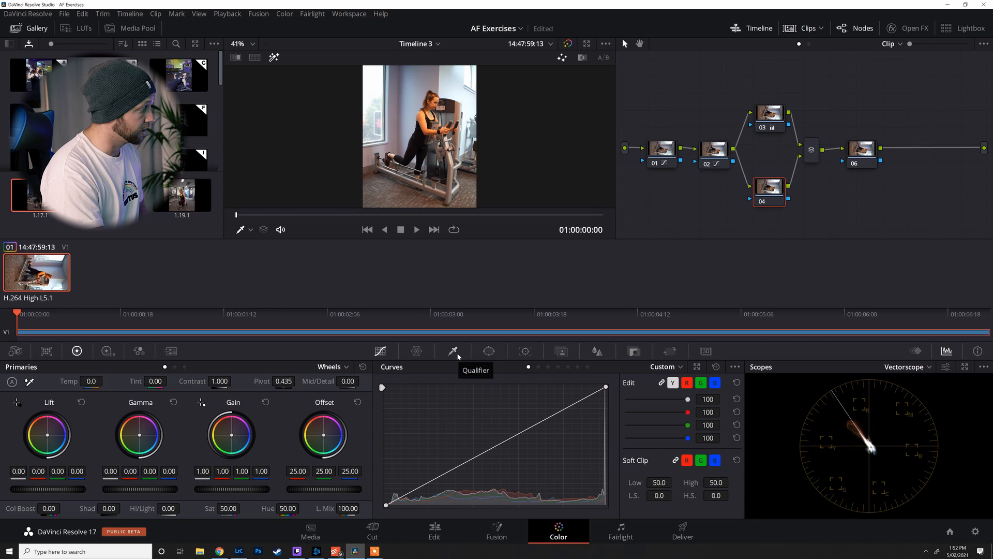
Step: Bring up the HSL qualifier controls on node 04 to isolate the woman's skin tones
{"action": "left_click", "coordinate": [453, 351]}
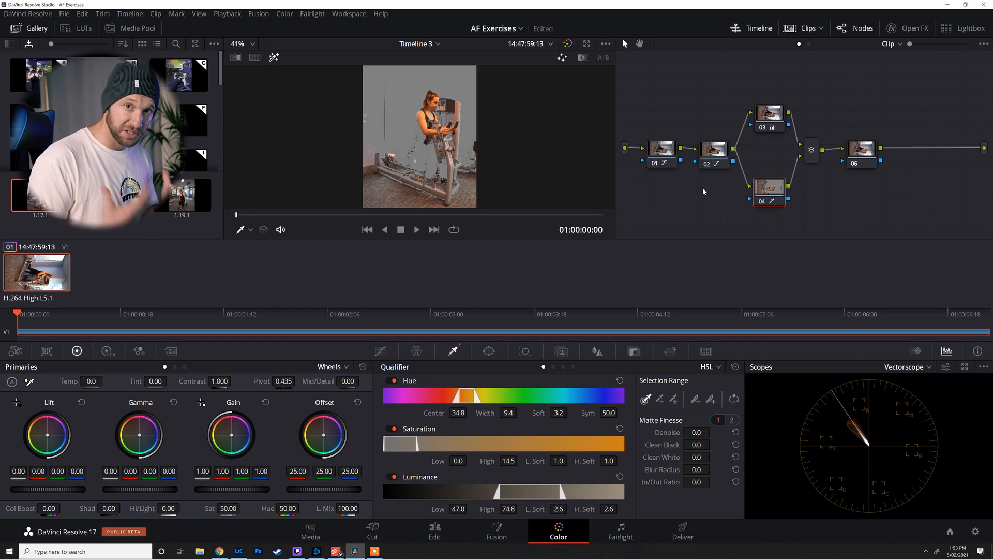
{"action": "mouse_move", "coordinate": [746, 327]}
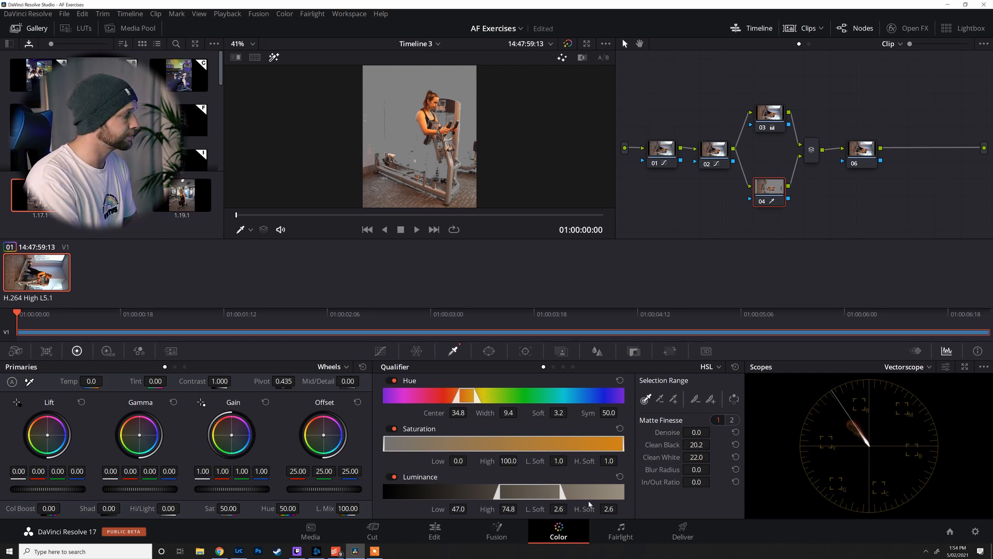
{"action": "mouse_move", "coordinate": [559, 517]}
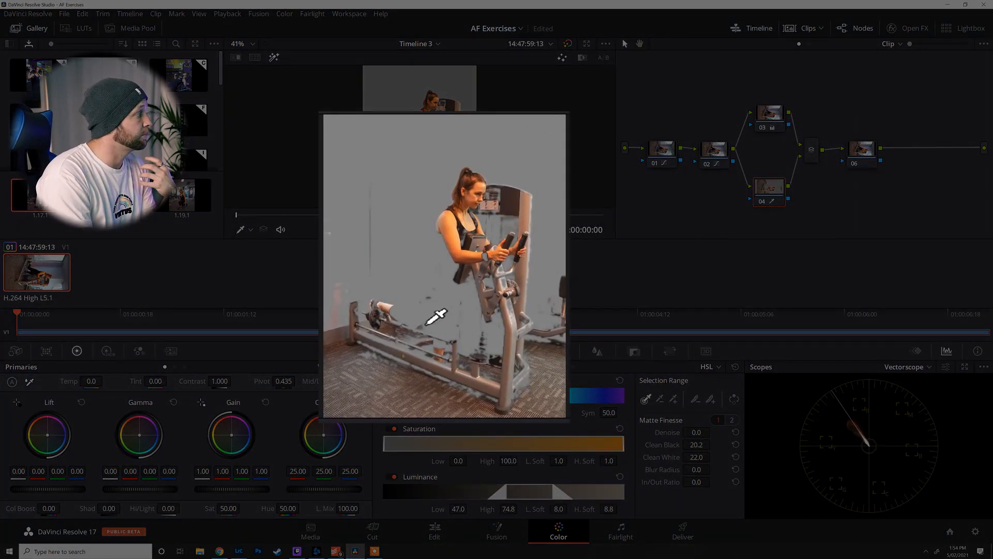
{"action": "mouse_move", "coordinate": [421, 329]}
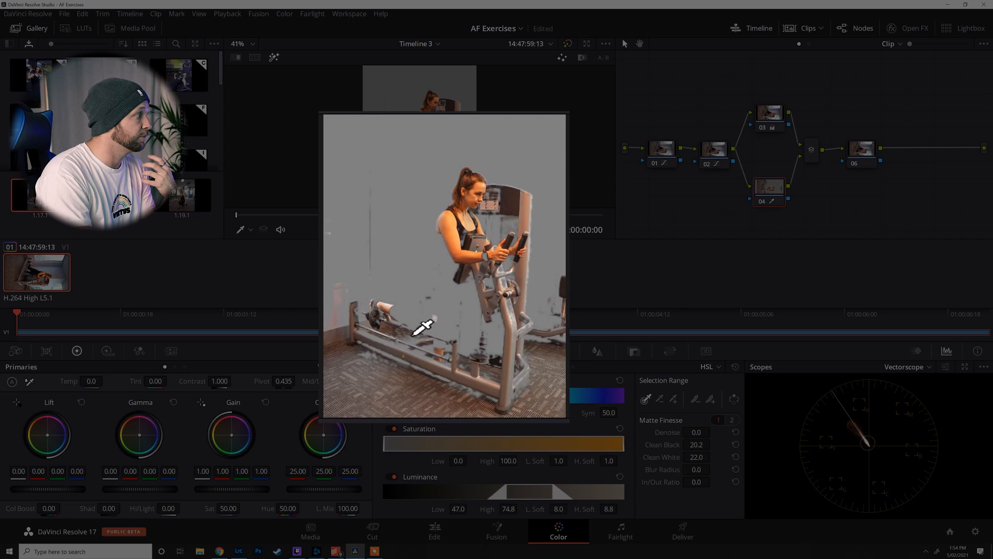
{"action": "mouse_move", "coordinate": [409, 278]}
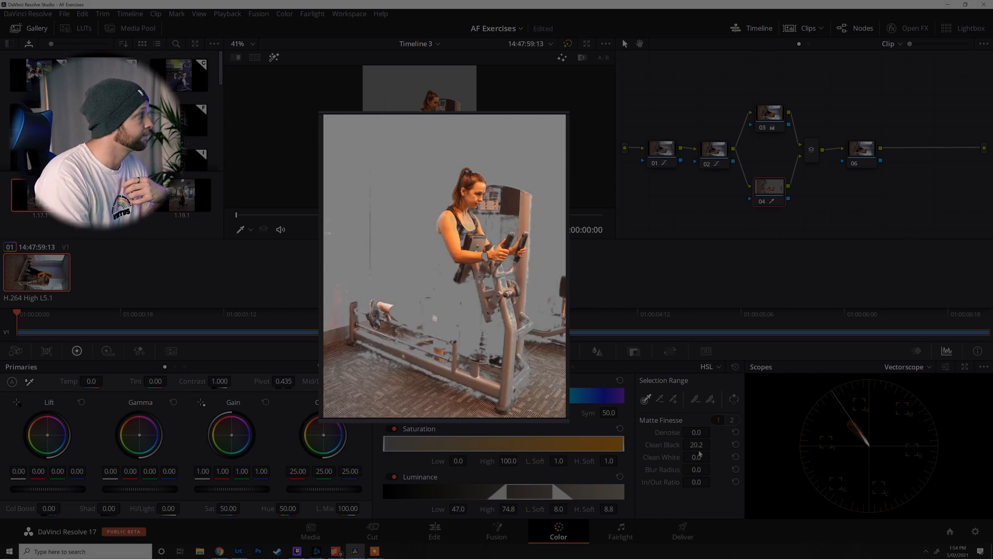
Step: Raise the skin matte's Clean Black to 25.7 in Matte Finesse
{"action": "left_click", "coordinate": [735, 444]}
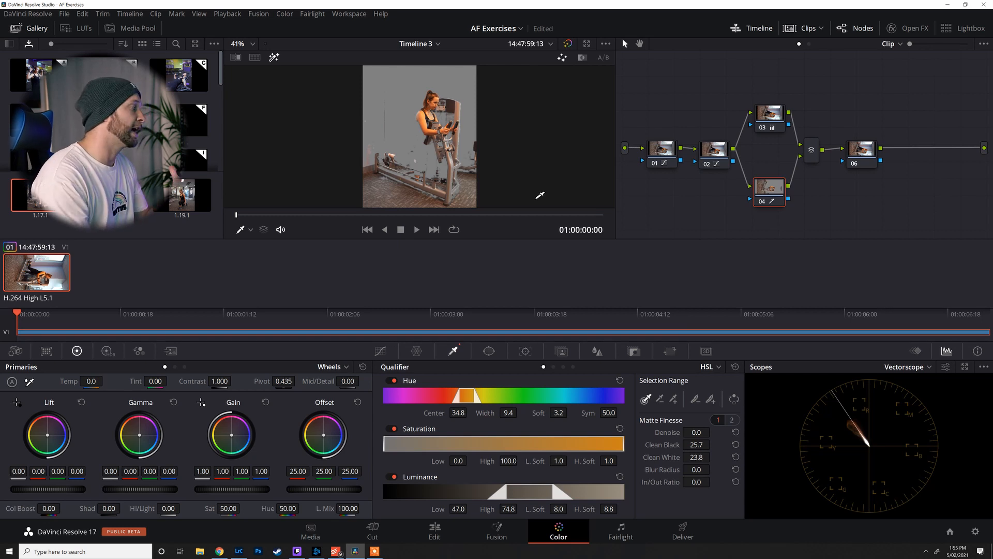
{"action": "mouse_move", "coordinate": [321, 501]}
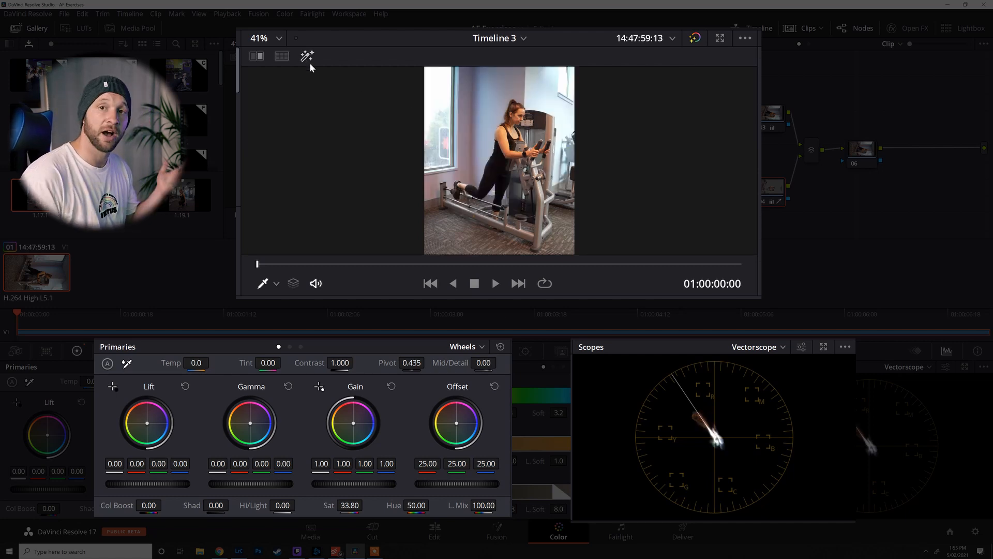
{"action": "mouse_move", "coordinate": [306, 56]}
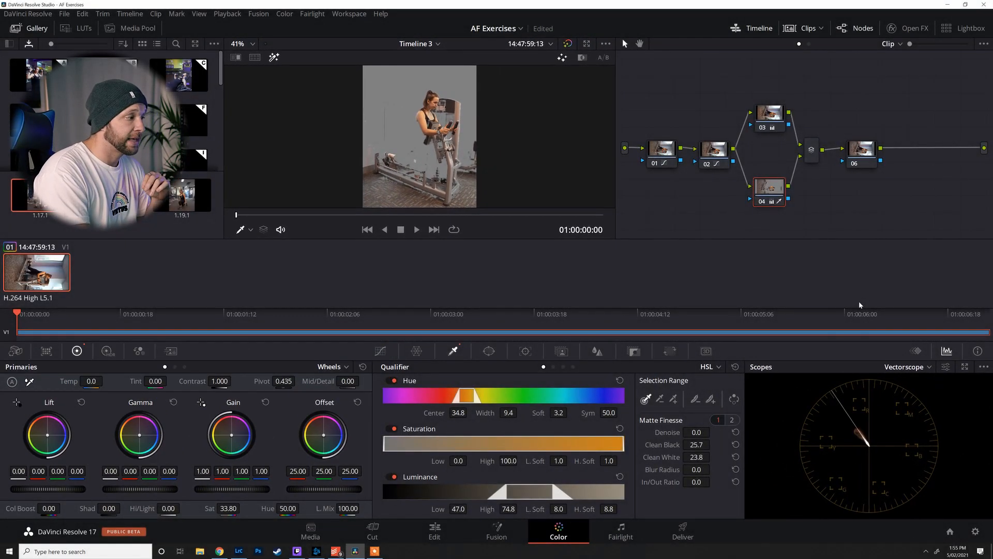
{"action": "mouse_move", "coordinate": [833, 436]}
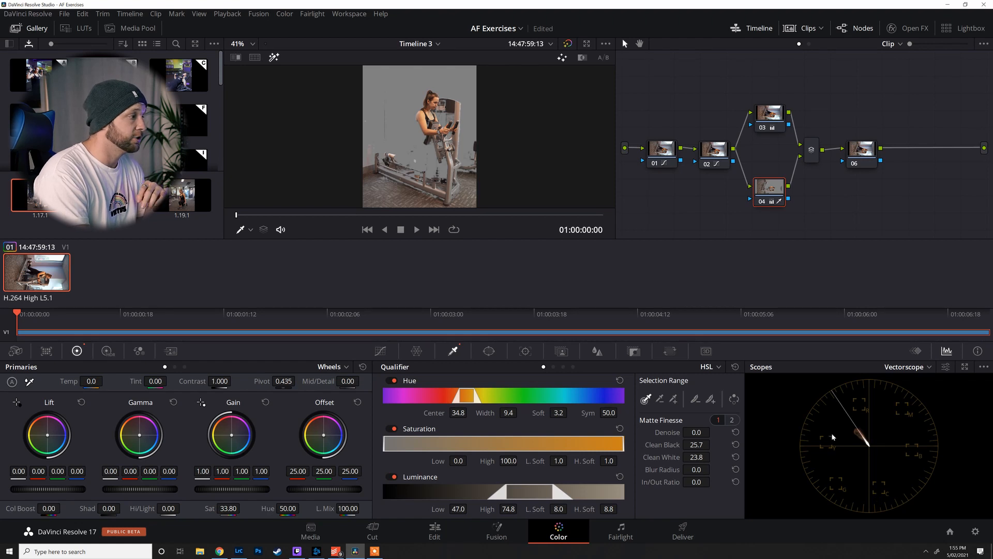
{"action": "mouse_move", "coordinate": [853, 412]}
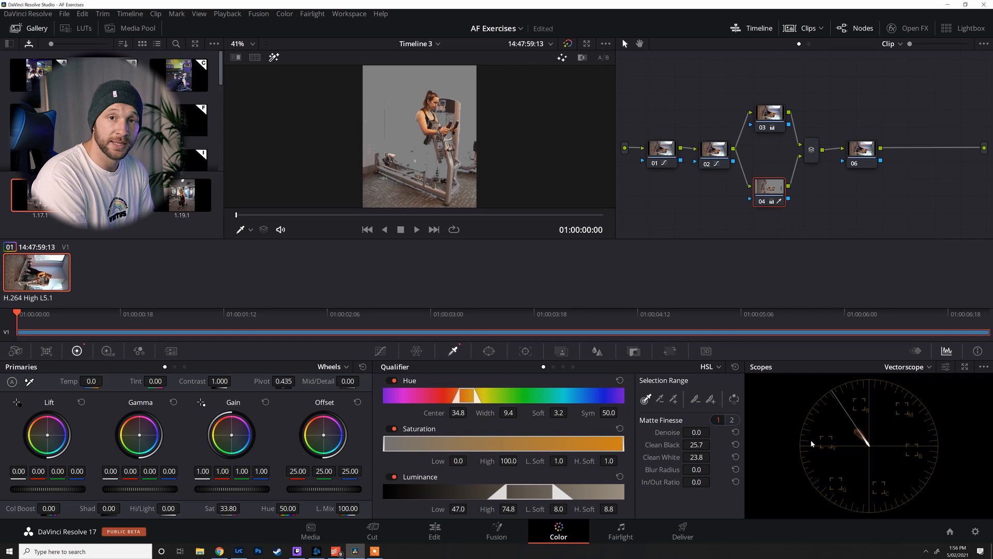
{"action": "mouse_move", "coordinate": [896, 503]}
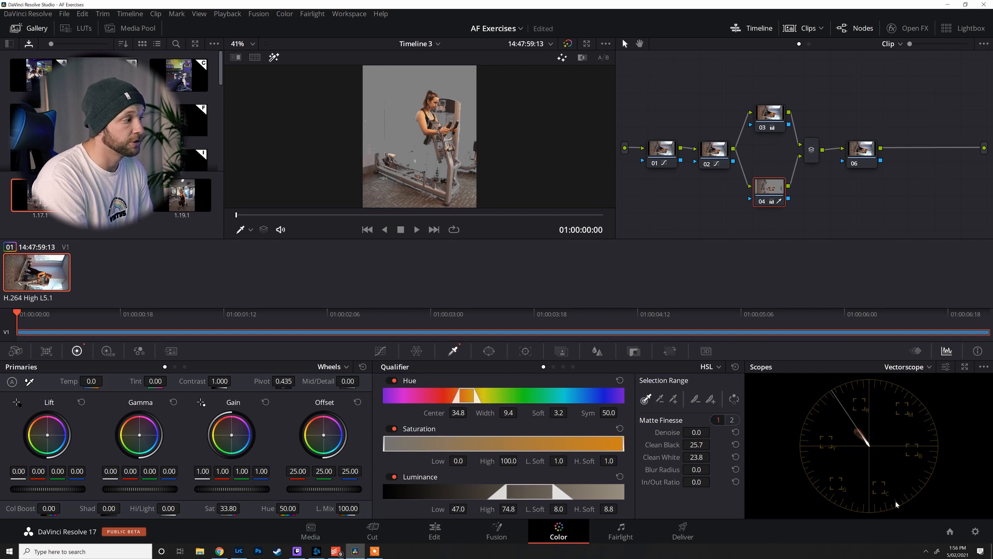
{"action": "mouse_move", "coordinate": [829, 448]}
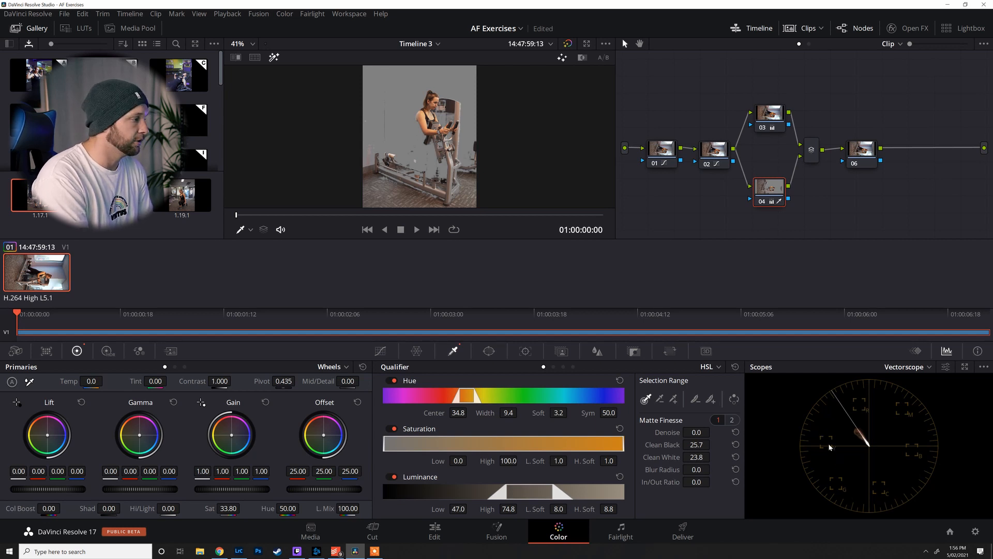
{"action": "mouse_move", "coordinate": [877, 435]}
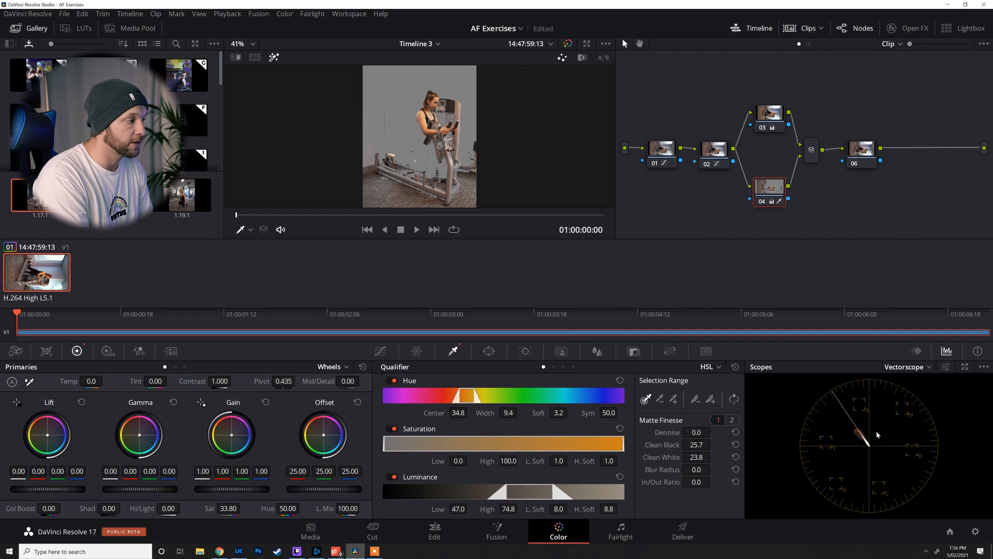
{"action": "mouse_move", "coordinate": [896, 399]}
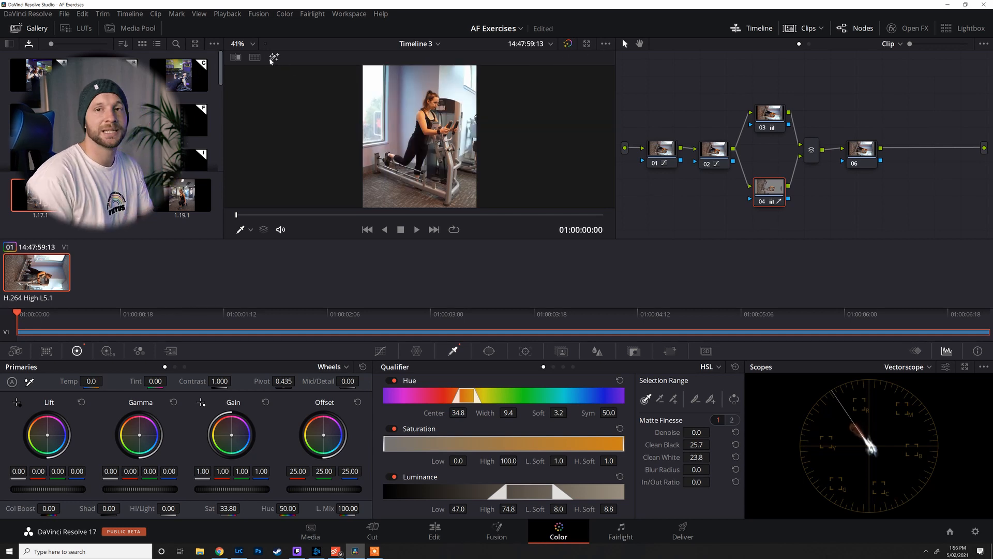
{"action": "mouse_move", "coordinate": [273, 58]}
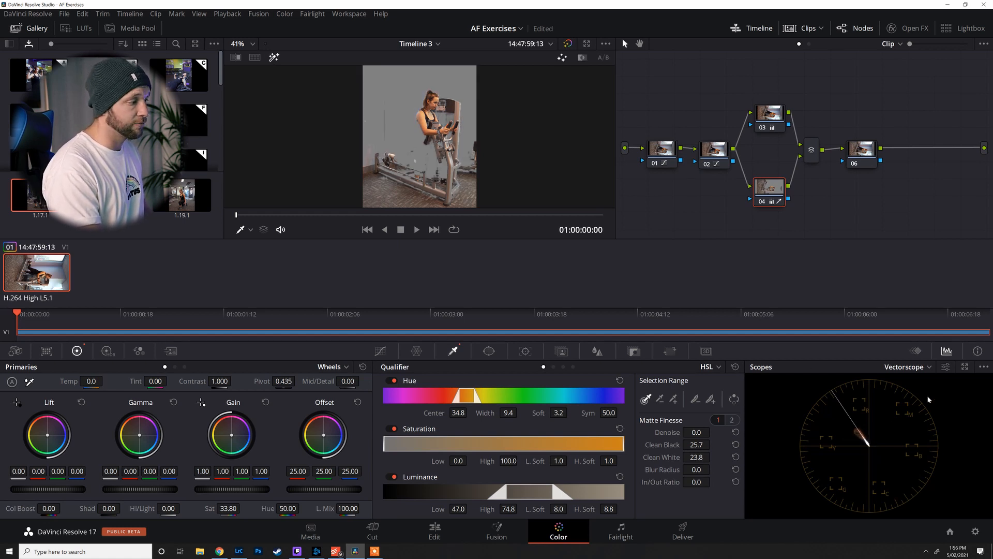
{"action": "mouse_move", "coordinate": [785, 239]}
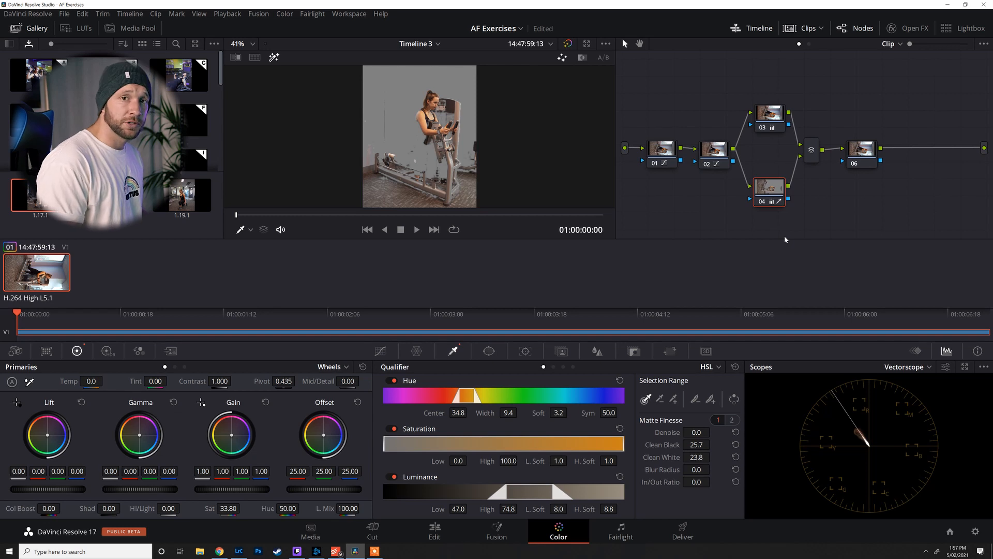